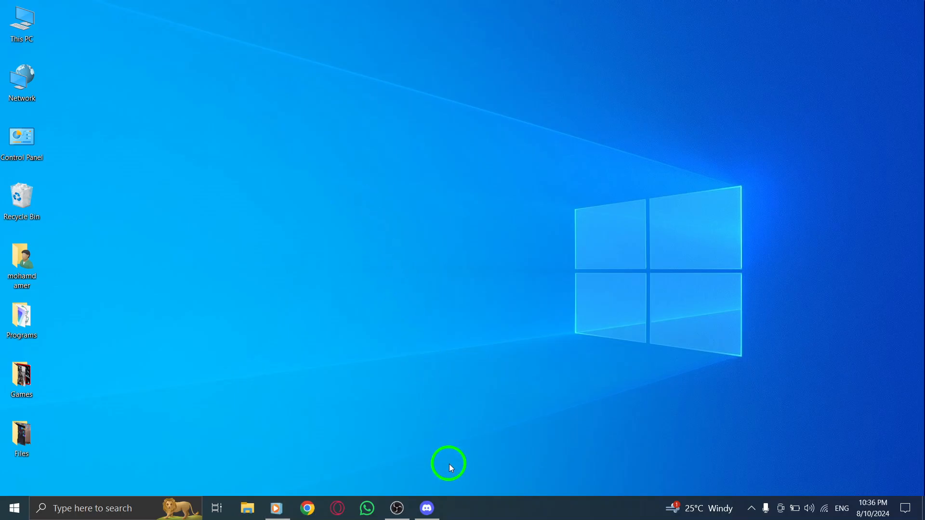
Launch Discord from the Windows taskbar
click(426, 508)
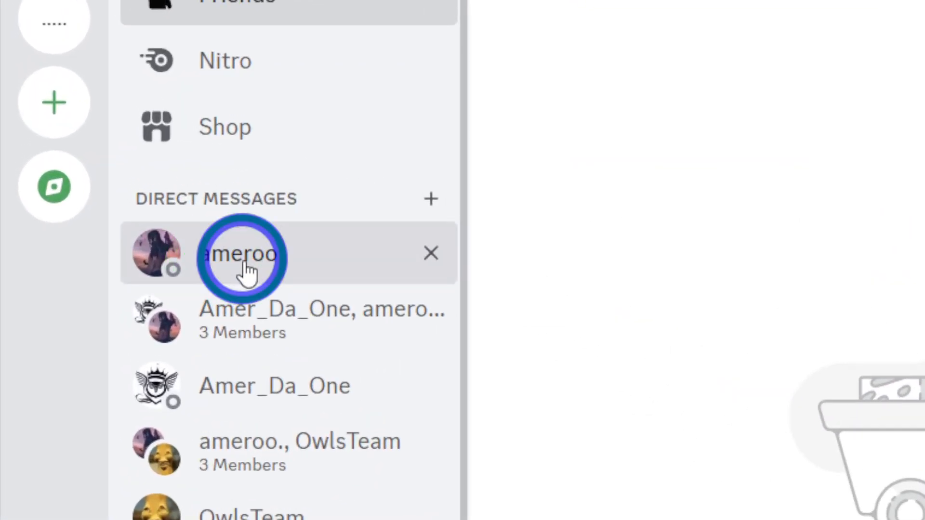
click(240, 253)
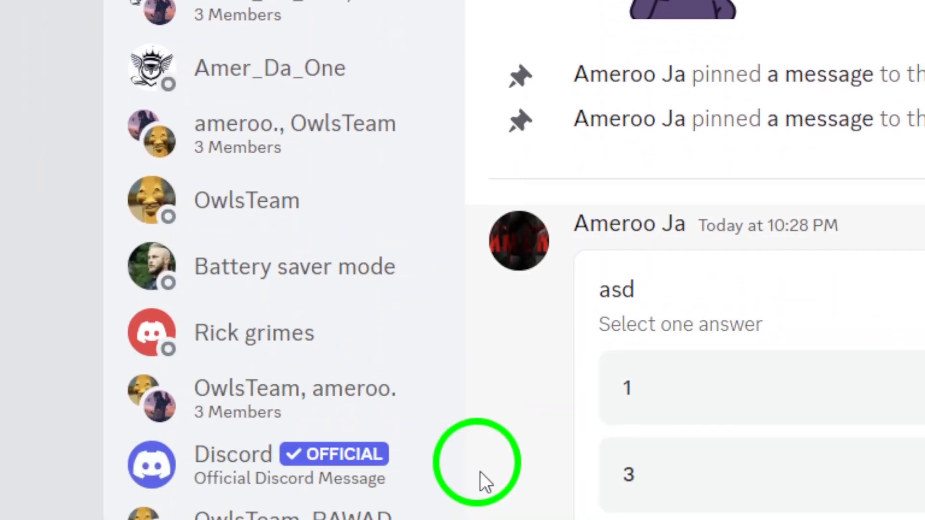
scroll(down, 3)
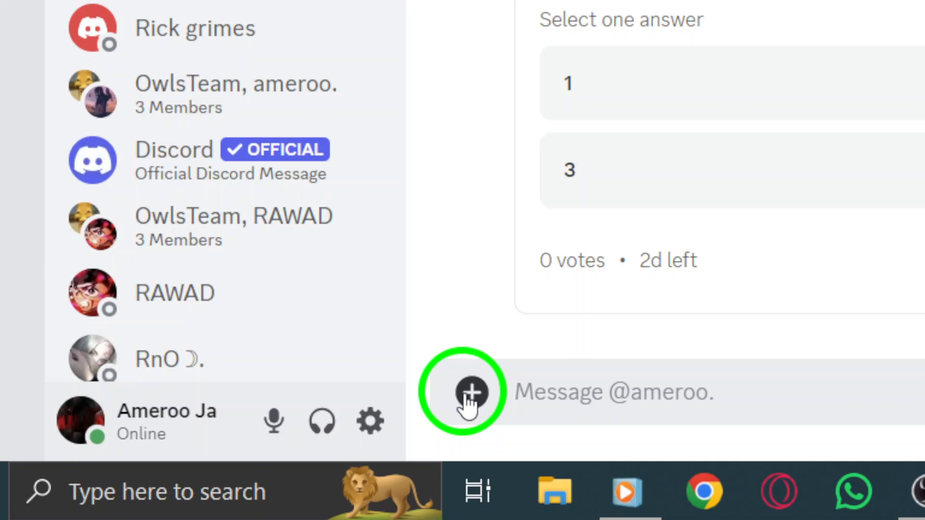
click(464, 391)
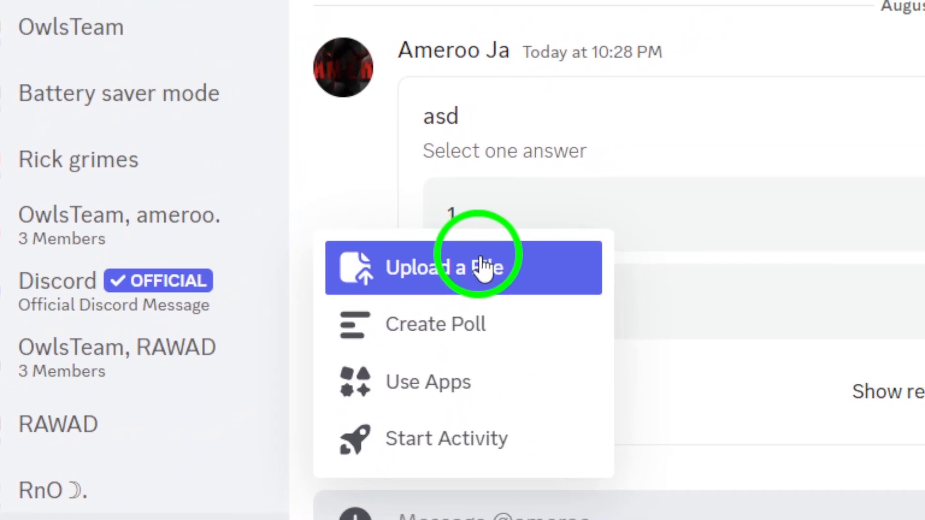
Choose Upload a File and select both owl and astract-cube-logo from the Pictures folder
click(464, 266)
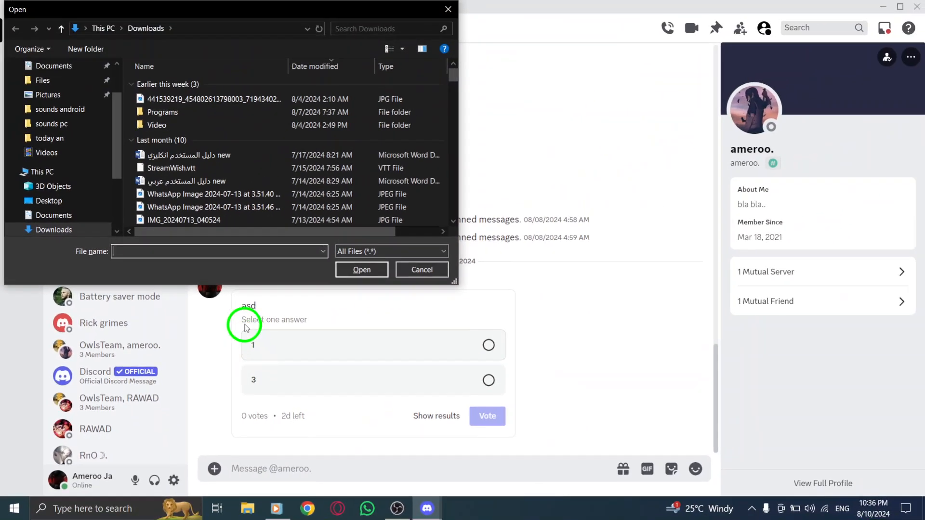
click(48, 95)
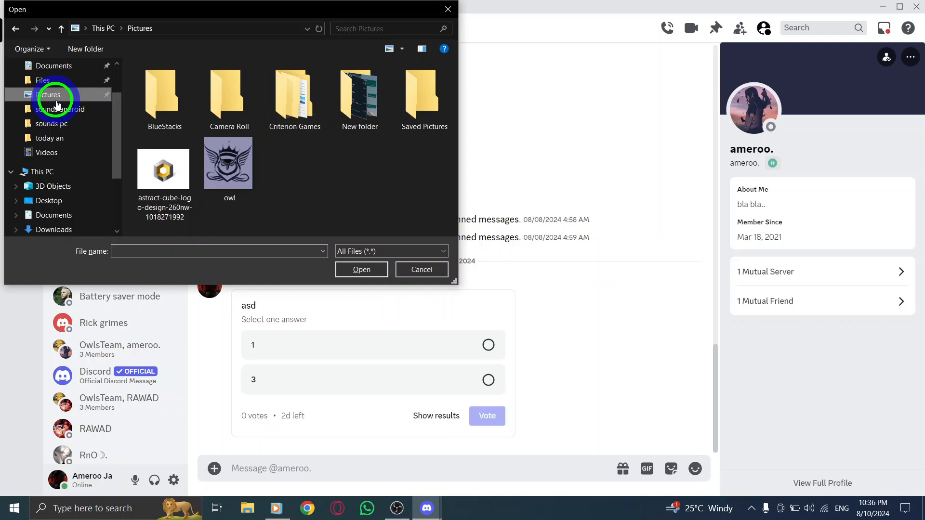
click(229, 165)
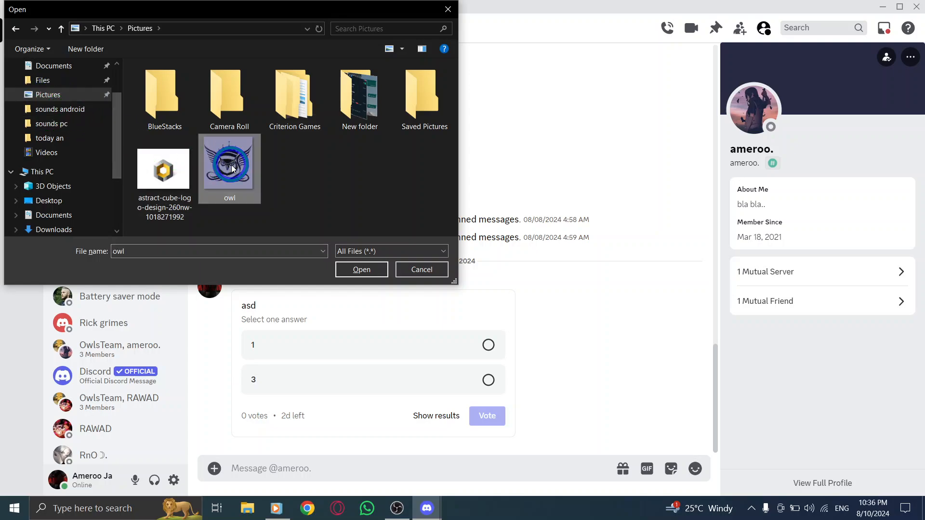
click(164, 169)
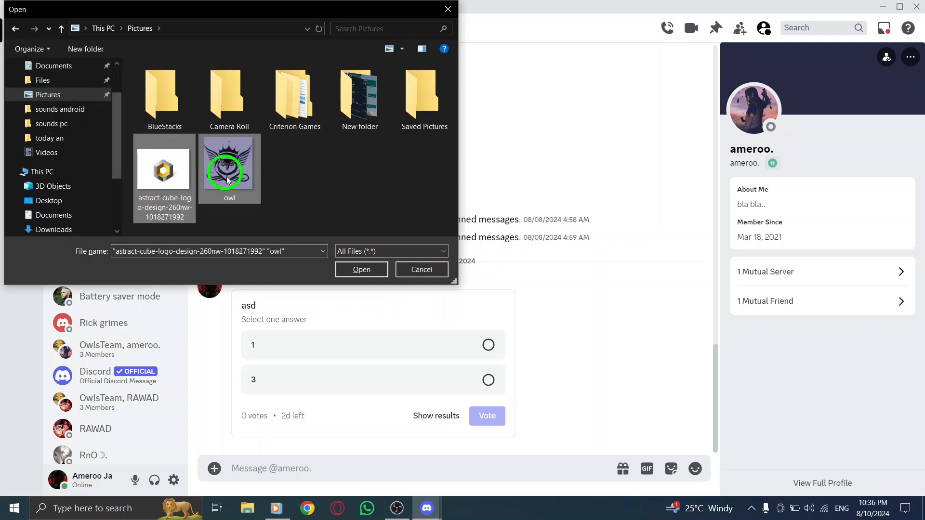
mouse_move(305, 142)
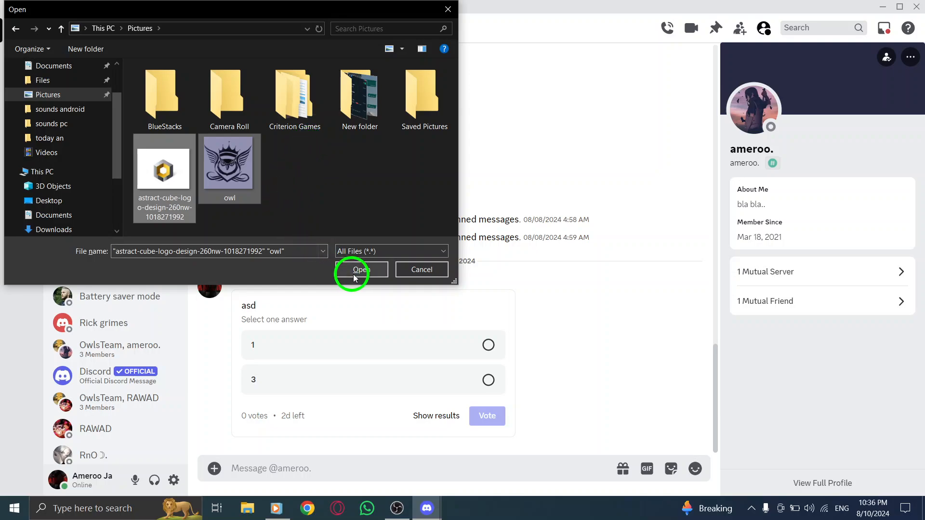
click(359, 269)
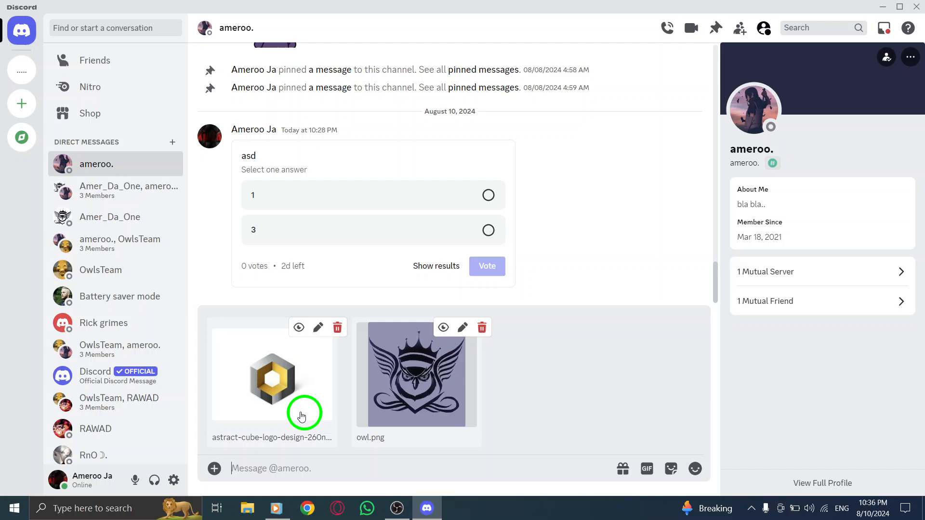
mouse_move(329, 377)
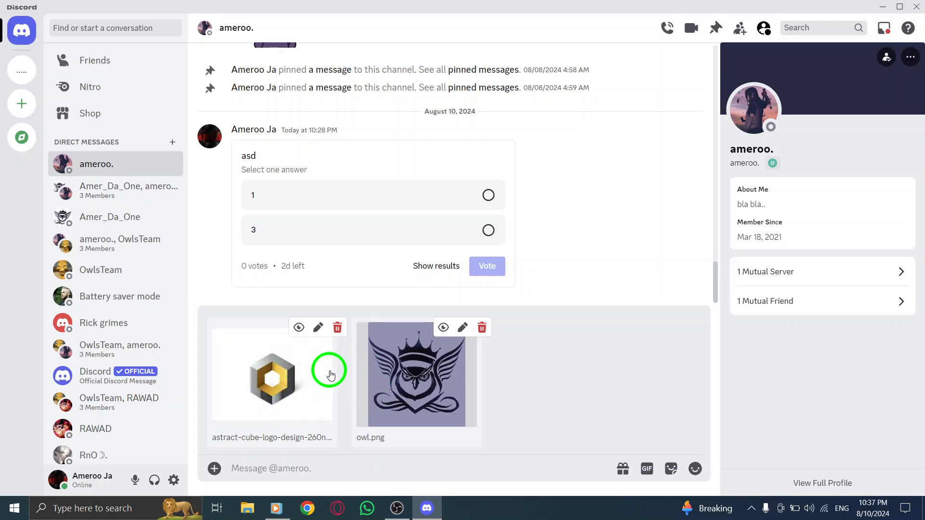
mouse_move(419, 287)
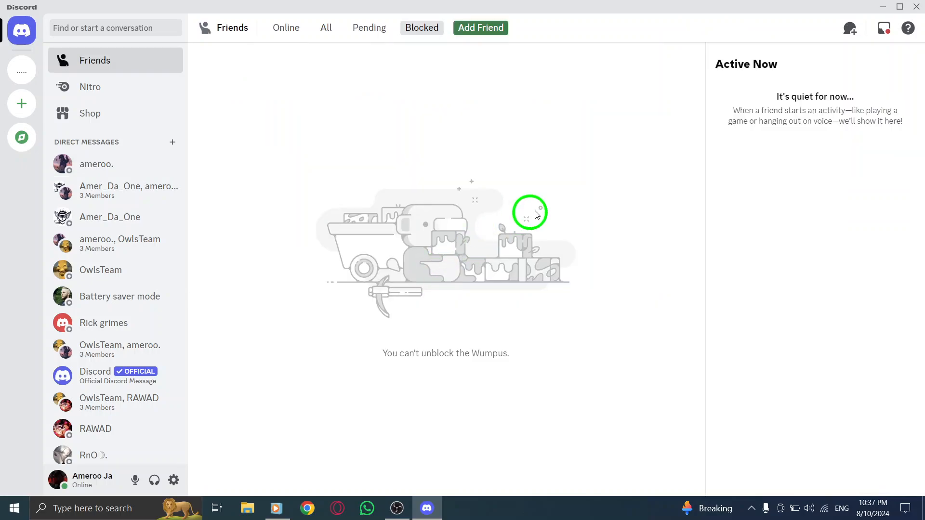
click(883, 6)
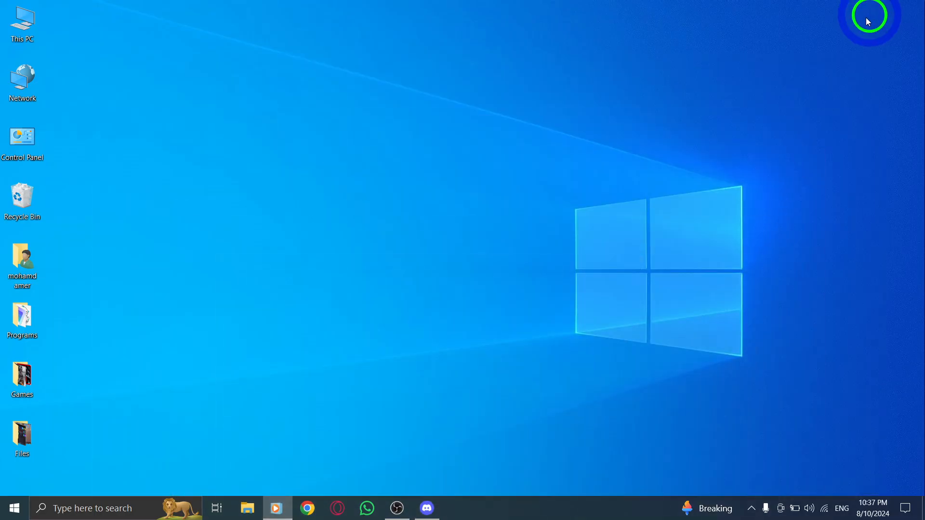